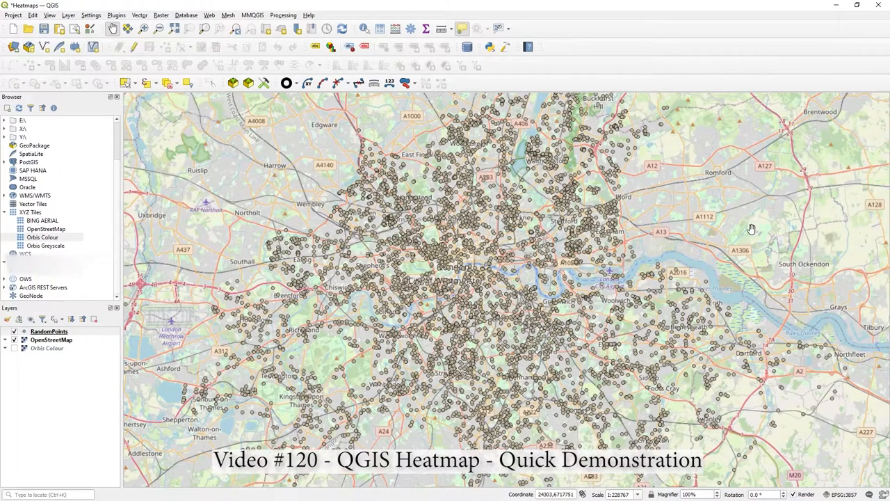
pyautogui.moveTo(518, 193)
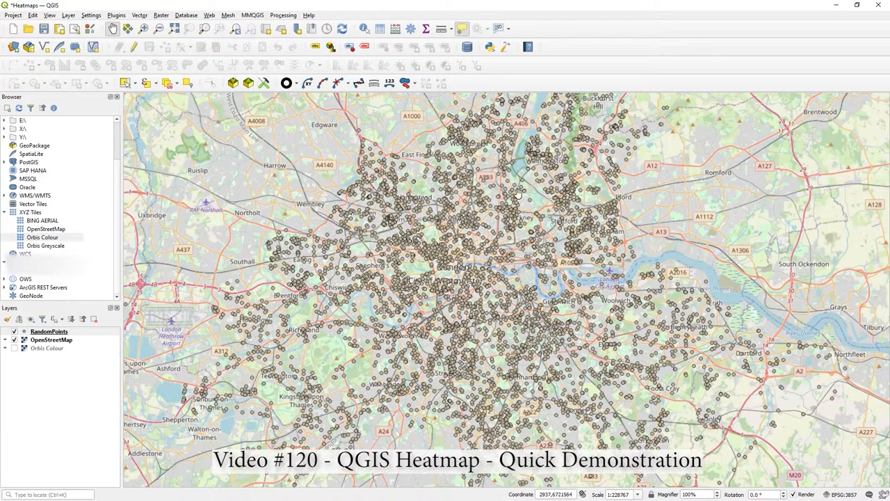
pyautogui.moveTo(747, 203)
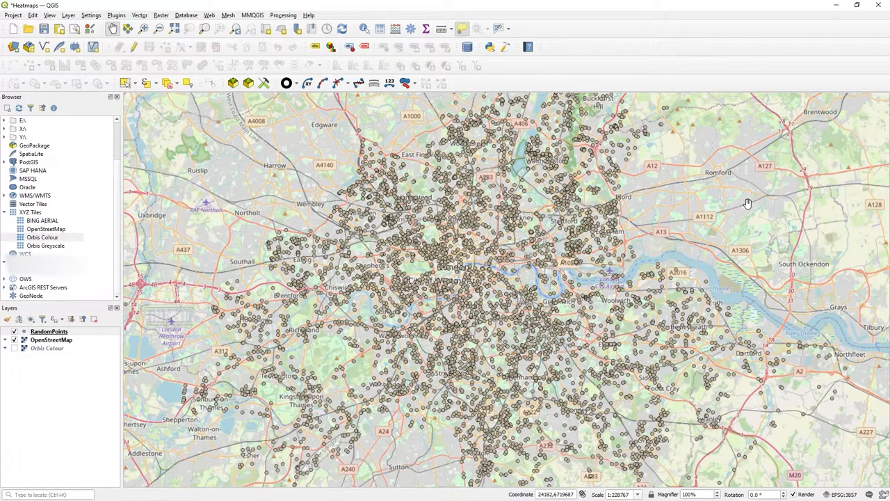
pyautogui.moveTo(667, 217)
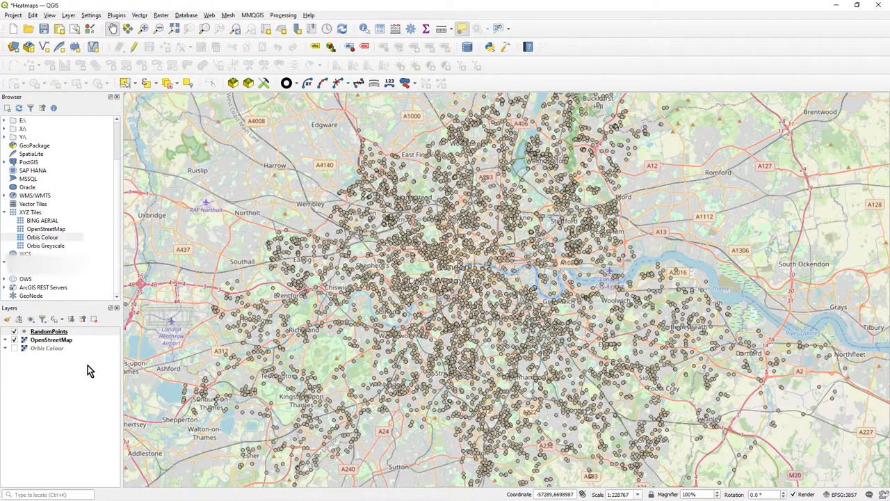
# Step: Select the RandomPoints layer and recentre the map on London
pyautogui.click(49, 331)
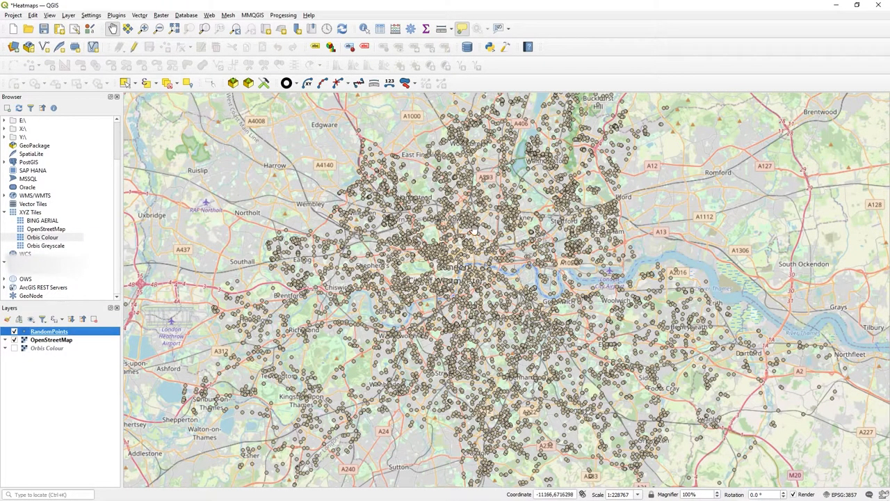
pyautogui.moveTo(558, 249)
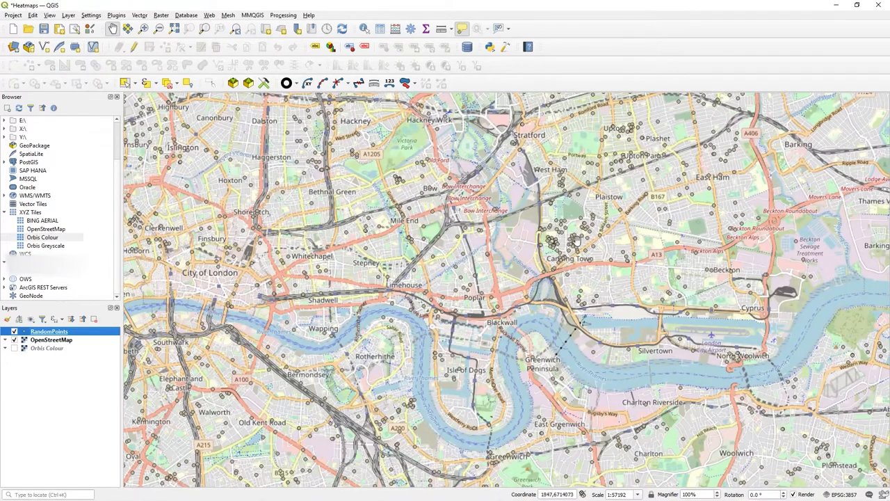
pyautogui.scroll(-3)
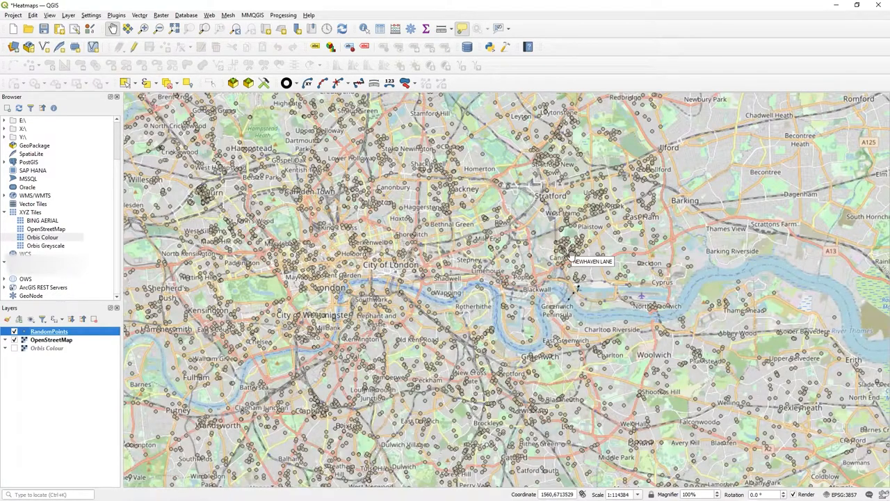
pyautogui.scroll(-3)
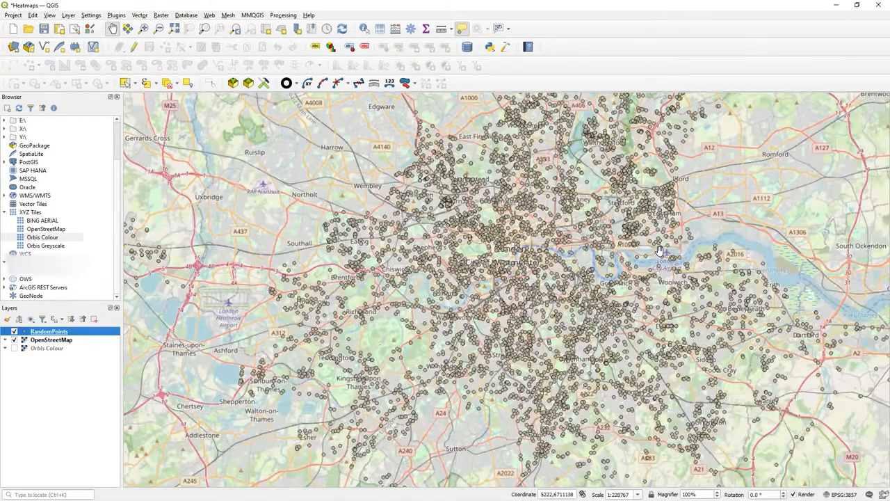
pyautogui.scroll(-3)
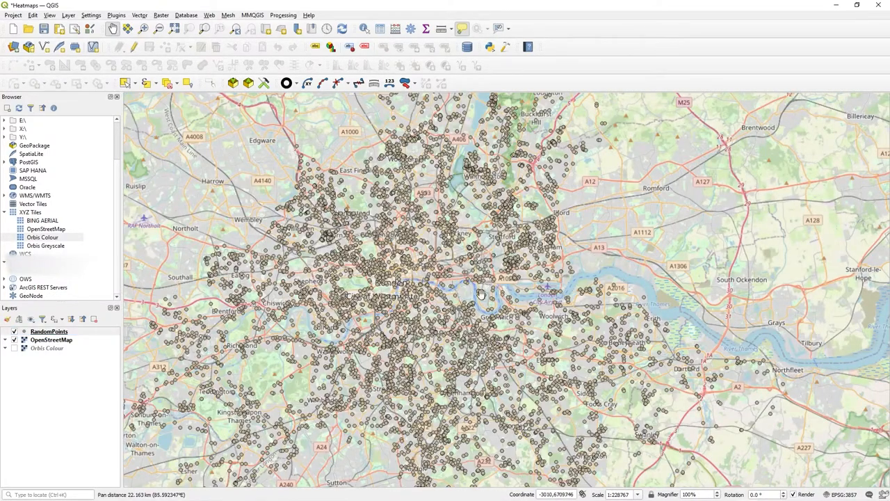
pyautogui.moveTo(480, 292); pyautogui.dragTo(344, 230)
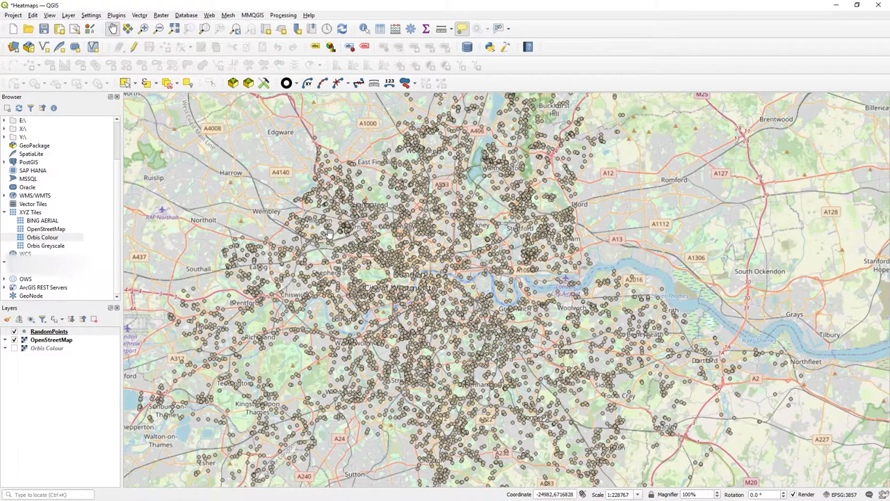
pyautogui.moveTo(650, 205)
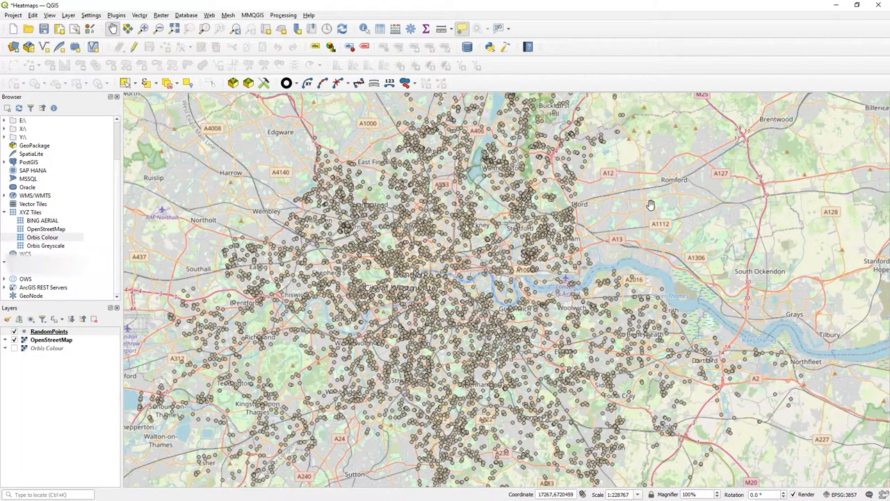
pyautogui.moveTo(170, 73)
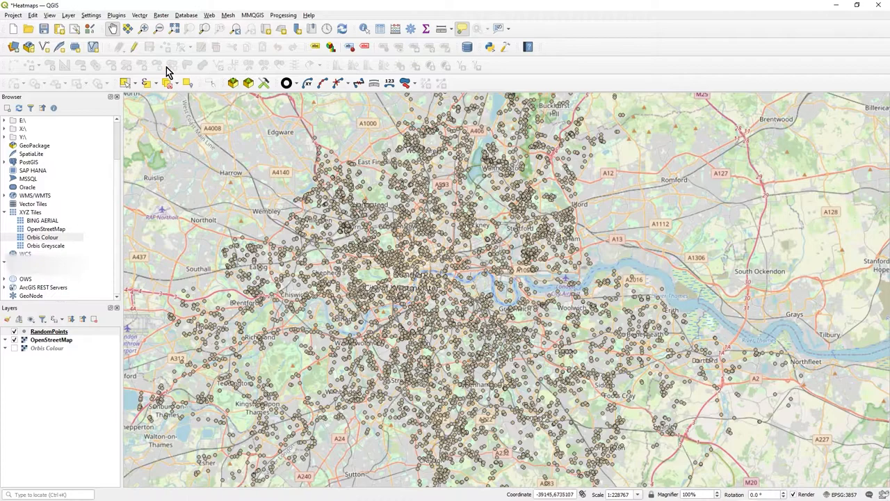
# Step: Switch RandomPoints symbology to a Heatmap renderer, keeping the Magma colour ramp
pyautogui.doubleClick(49, 331)
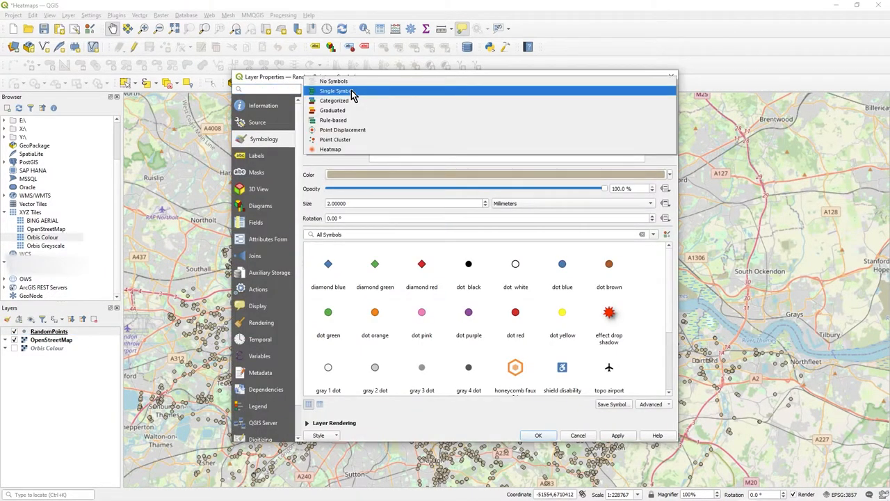
pyautogui.click(336, 90)
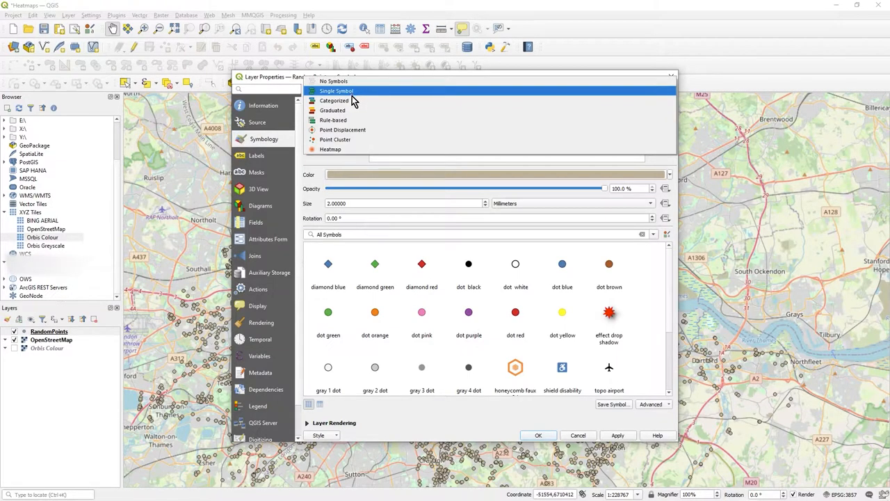
pyautogui.click(331, 149)
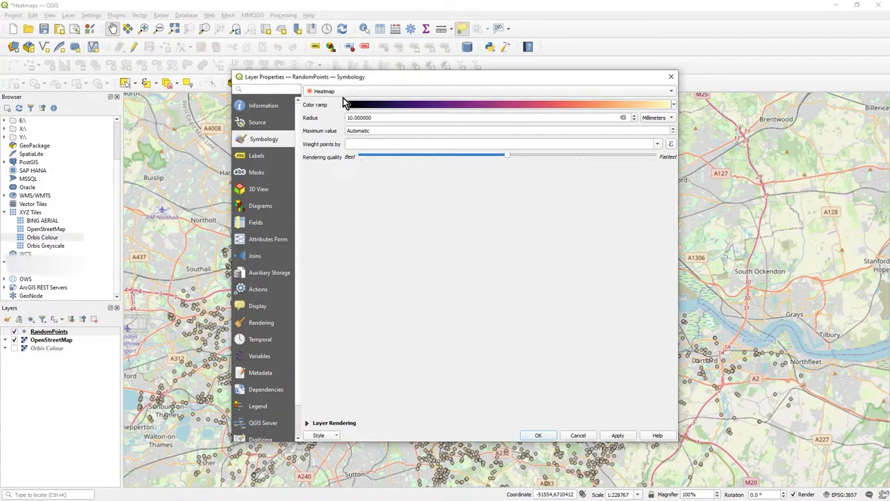
pyautogui.moveTo(612, 108)
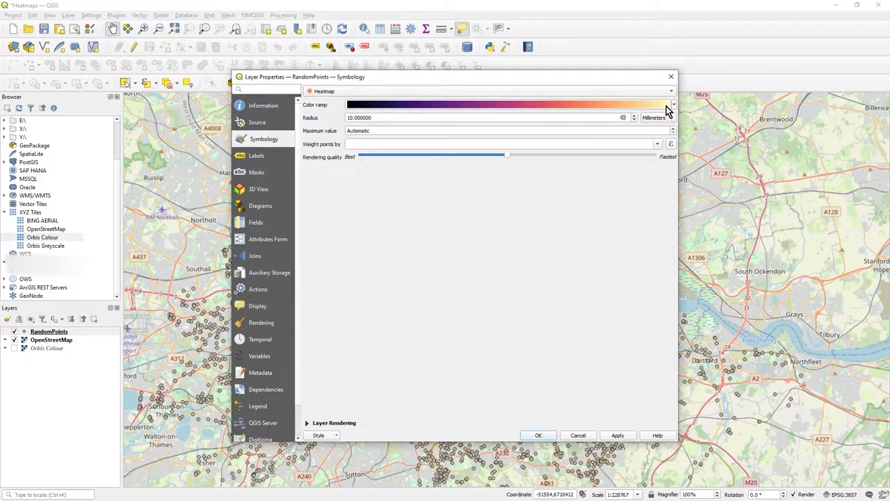
pyautogui.click(670, 91)
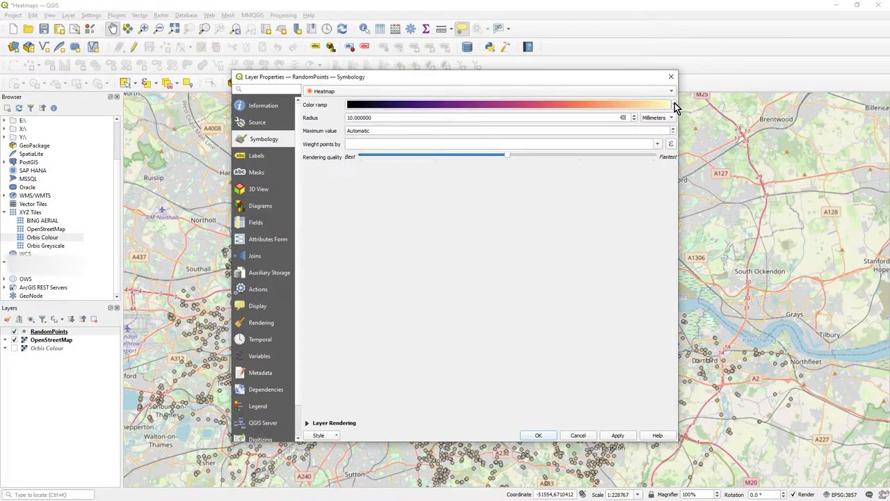
pyautogui.click(670, 91)
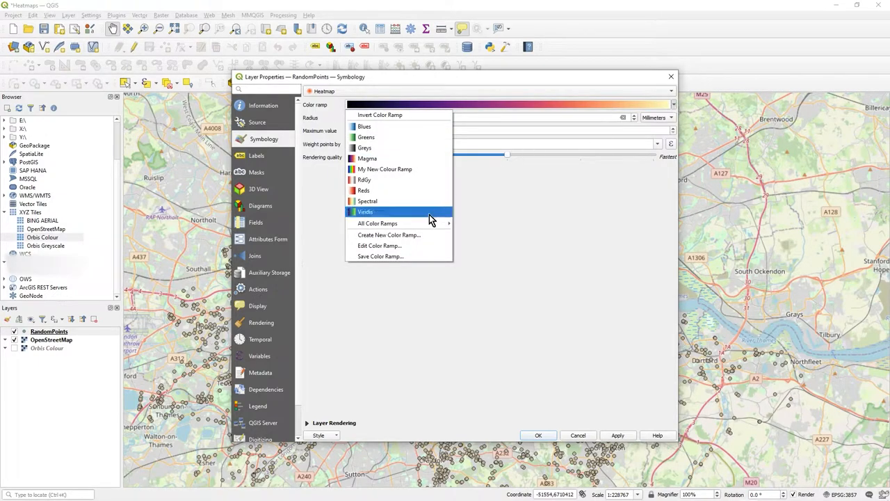
pyautogui.click(377, 223)
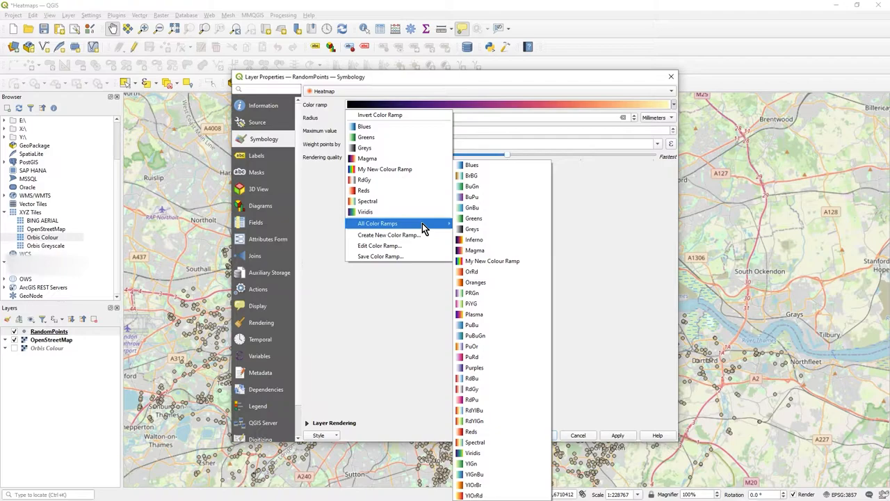
pyautogui.moveTo(385, 169)
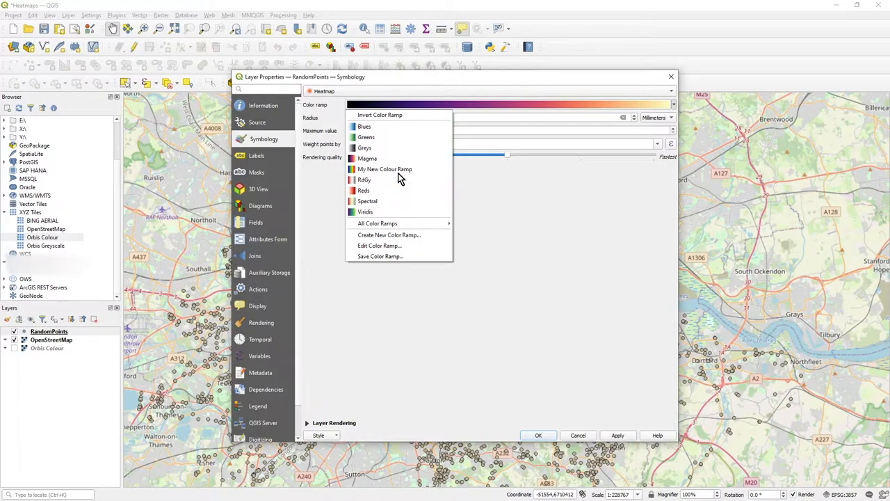
pyautogui.moveTo(450, 231)
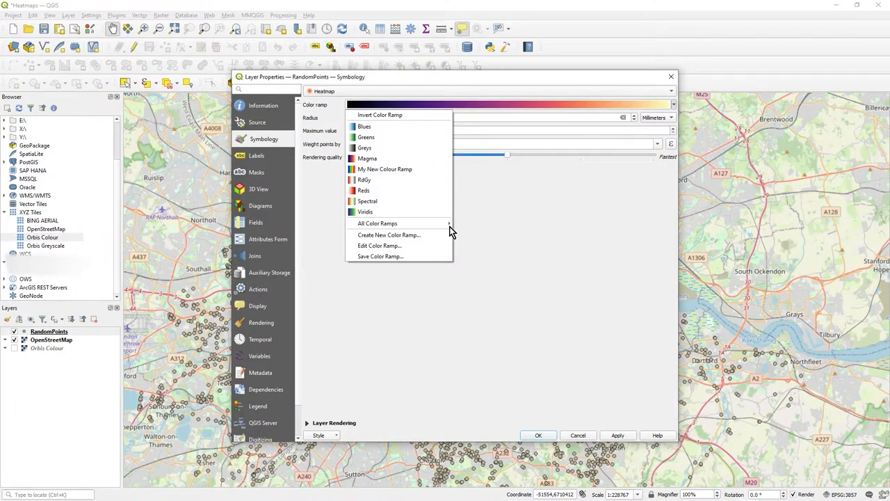
pyautogui.click(377, 223)
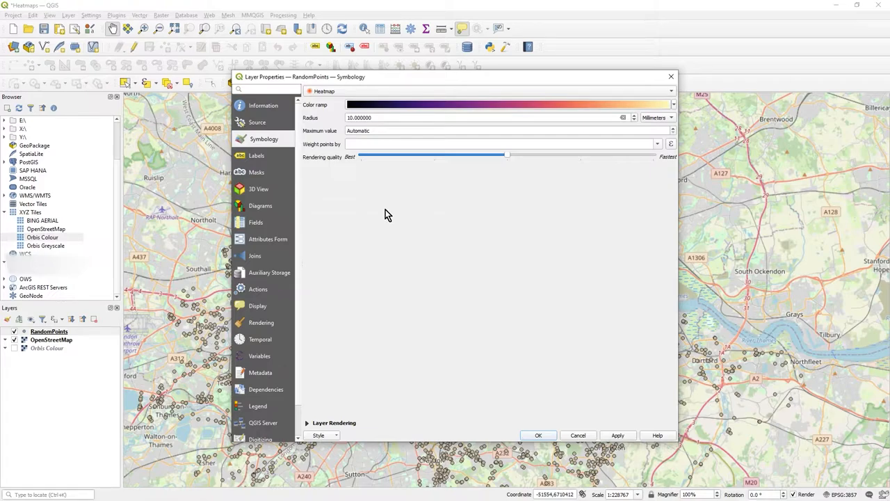
pyautogui.moveTo(538, 435)
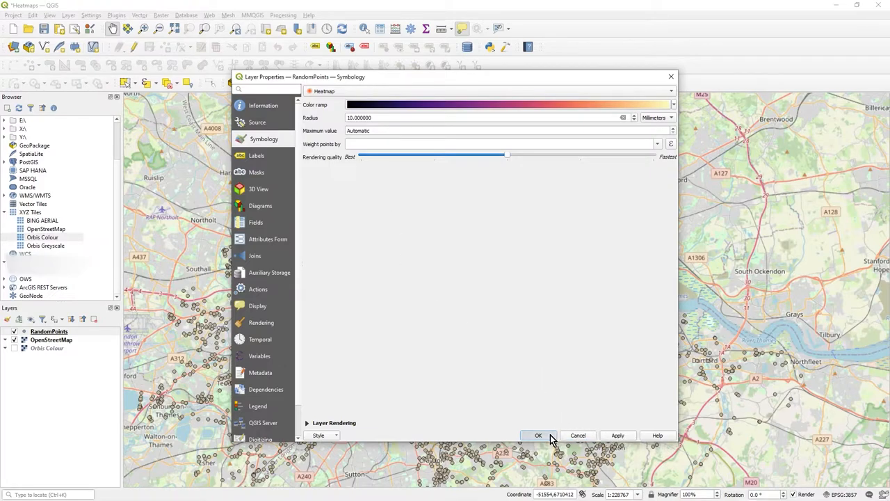
pyautogui.click(538, 434)
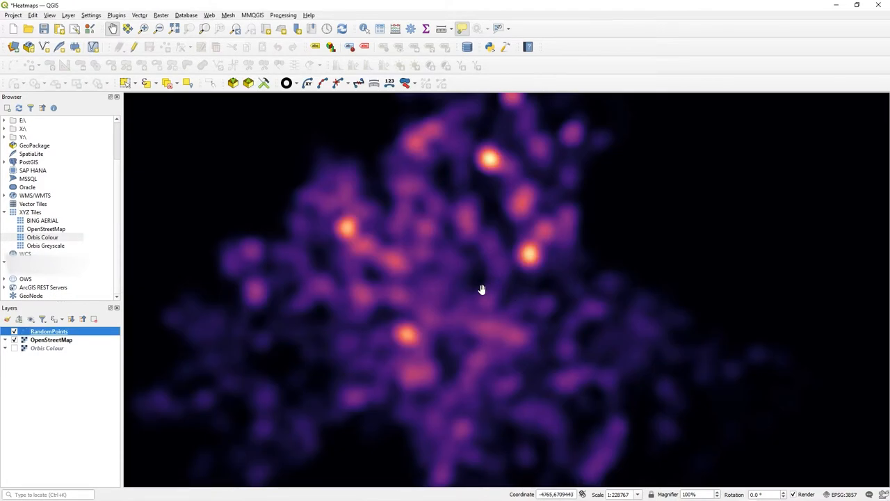
pyautogui.moveTo(482, 290); pyautogui.dragTo(486, 290)
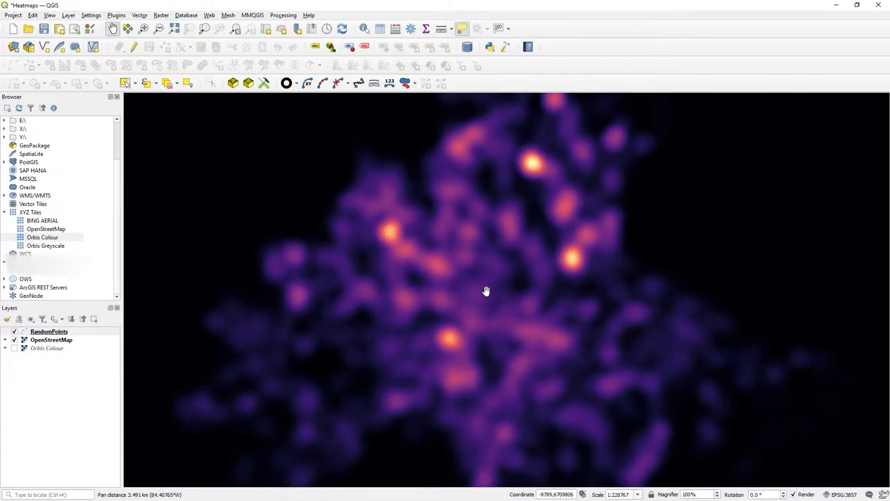
pyautogui.moveTo(486, 290)
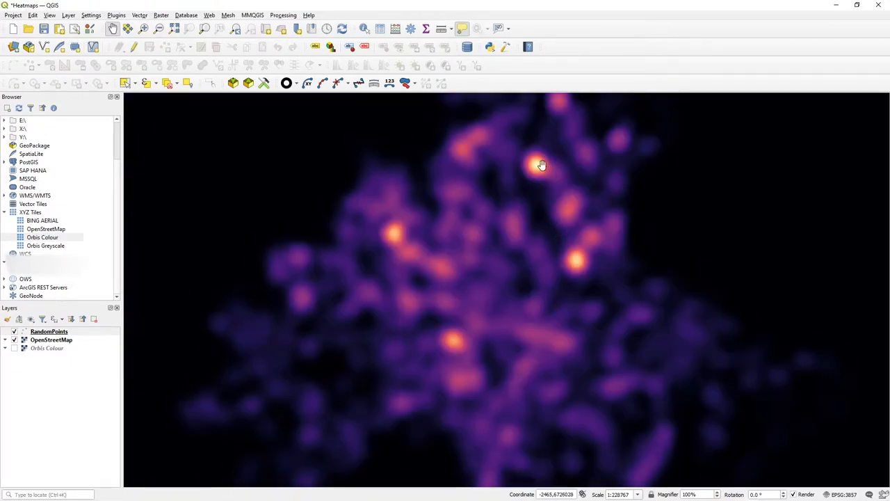
pyautogui.moveTo(397, 284)
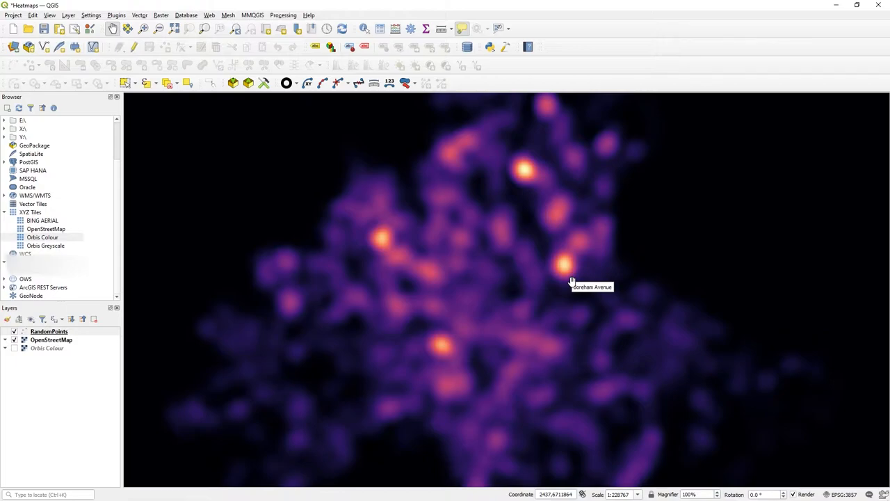
pyautogui.moveTo(465, 256)
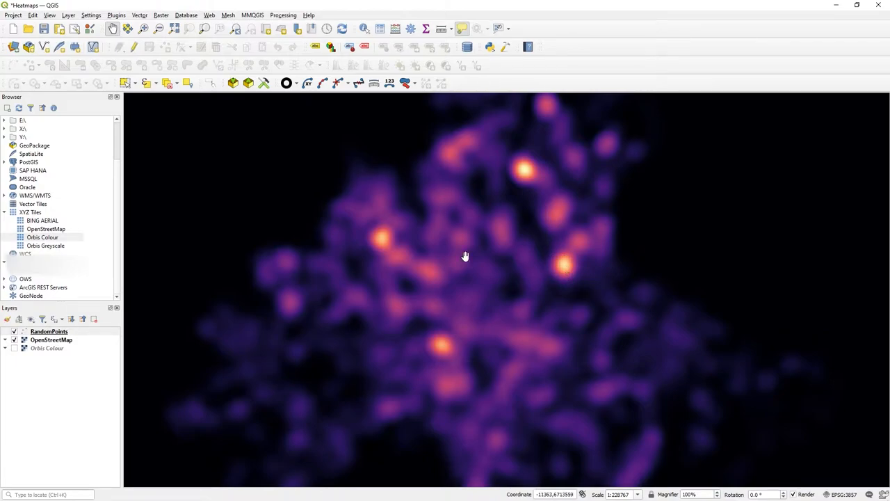
pyautogui.moveTo(790, 215)
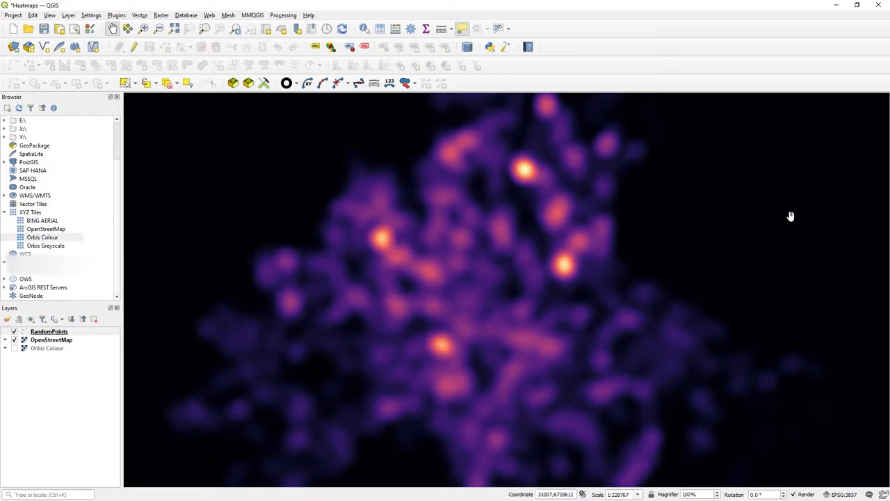
pyautogui.moveTo(56, 340)
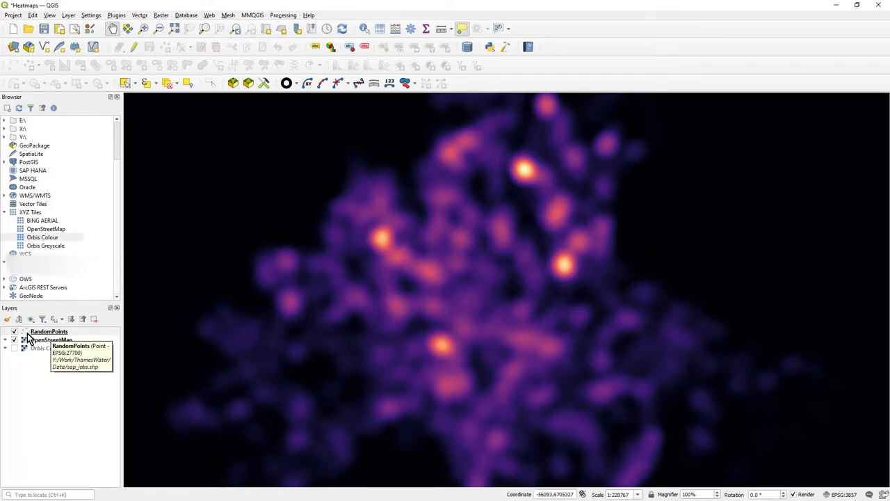
pyautogui.moveTo(283, 304)
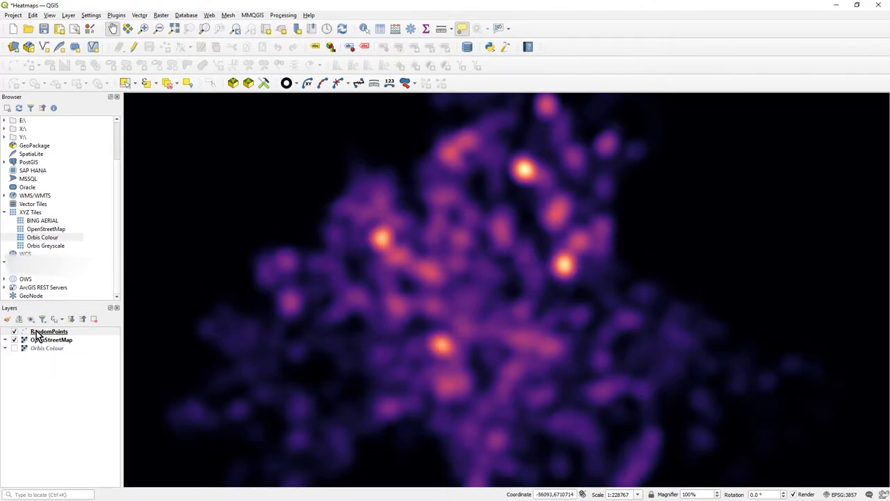
# Step: Set Color 1 of the RandomPoints heatmap ramp to 0% opacity
pyautogui.doubleClick(48, 331)
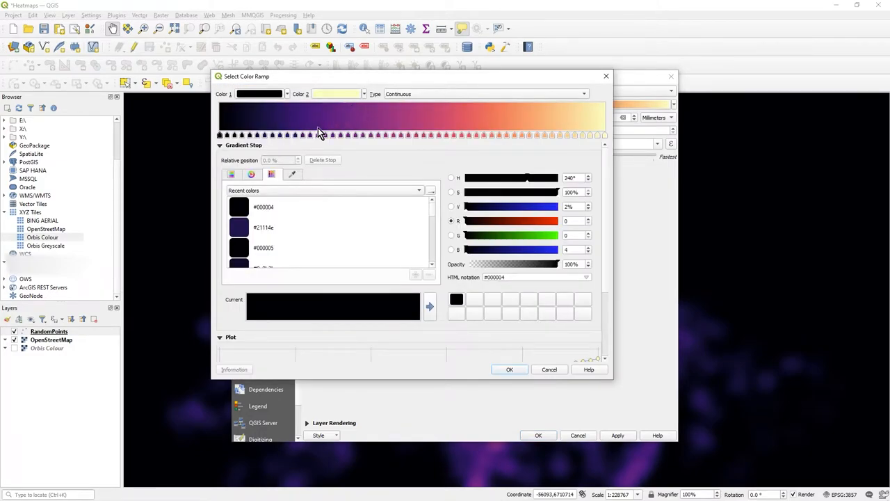
pyautogui.moveTo(306, 134)
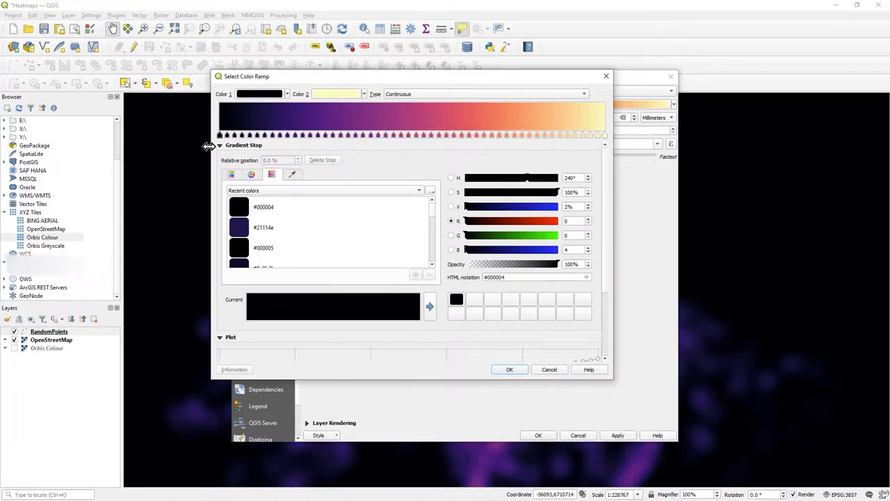
pyautogui.moveTo(221, 135); pyautogui.dragTo(233, 135)
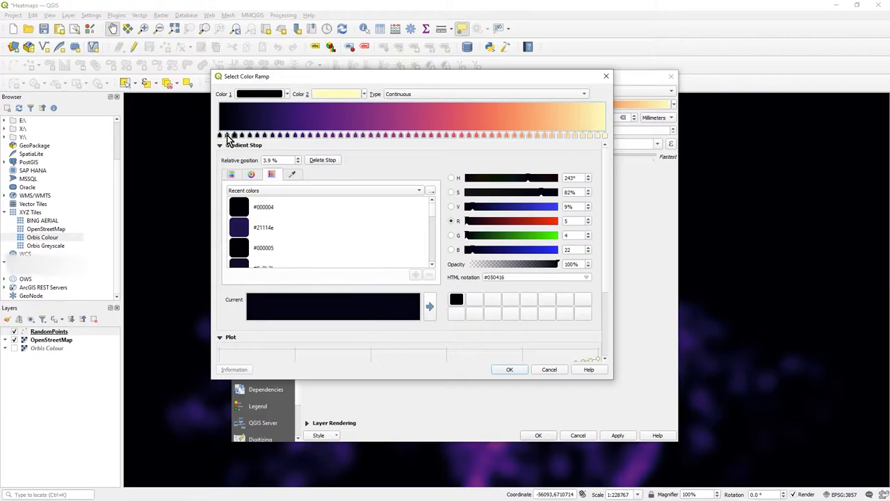
pyautogui.click(220, 135)
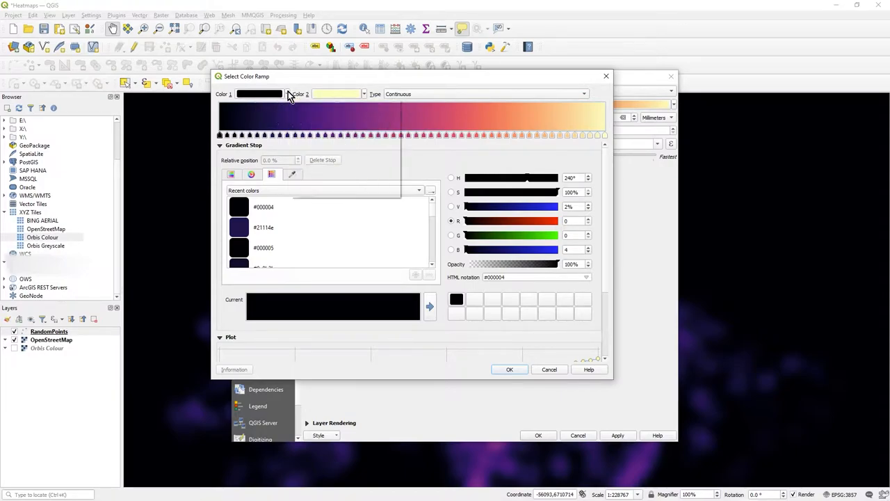
pyautogui.click(259, 94)
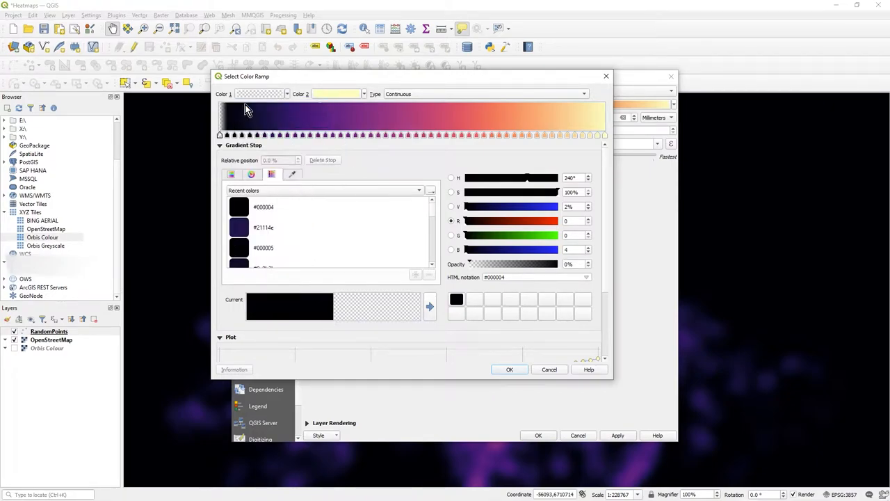
pyautogui.moveTo(517, 380)
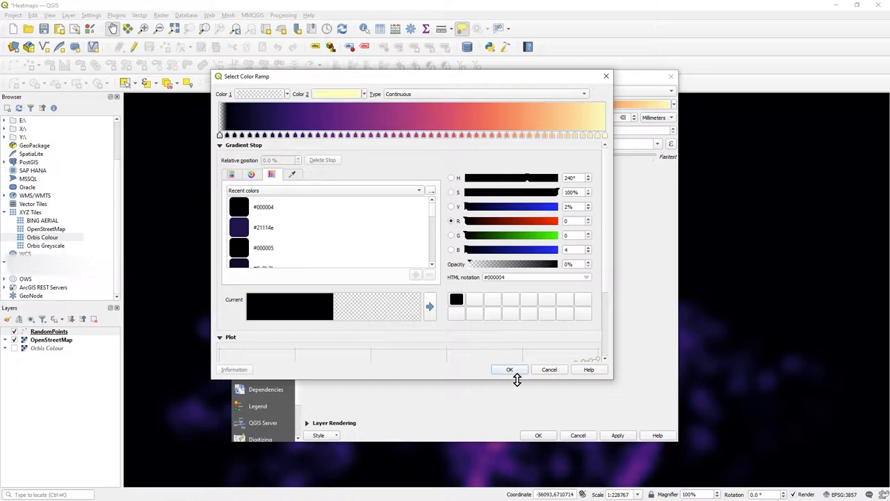
pyautogui.click(509, 370)
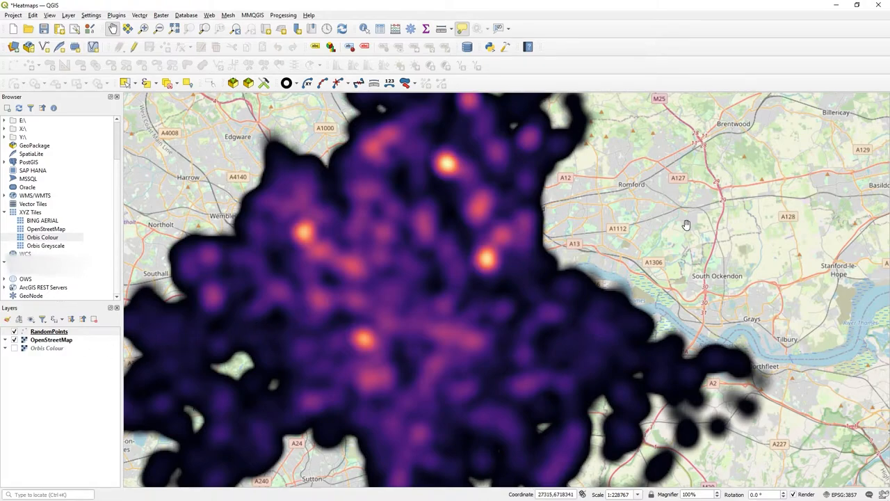
# Step: Pan the map to centre the heatmap hotspots over London
pyautogui.moveTo(686, 224); pyautogui.dragTo(464, 322)
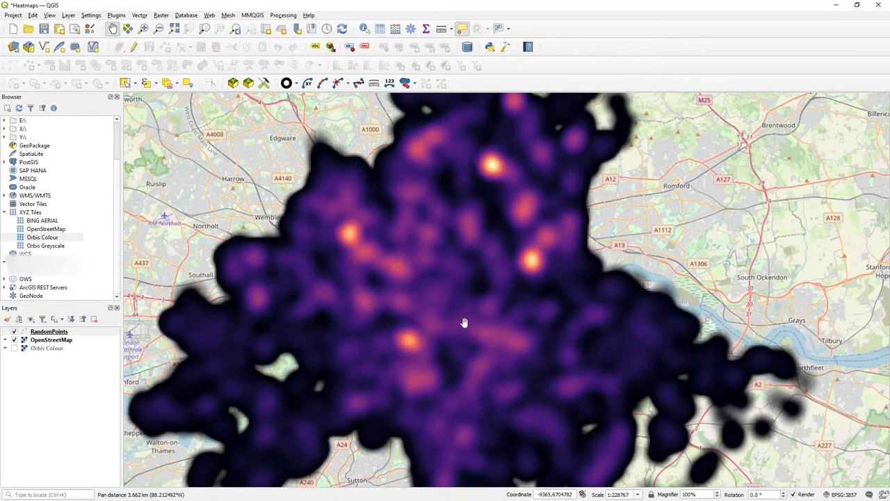
pyautogui.moveTo(549, 241)
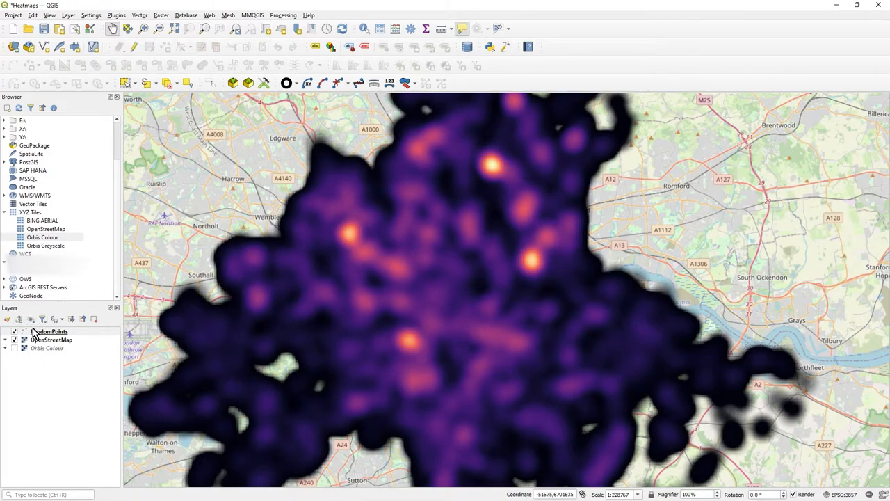
# Step: Drag the RandomPoints layer opacity down to 58.4% and confirm
pyautogui.click(51, 331)
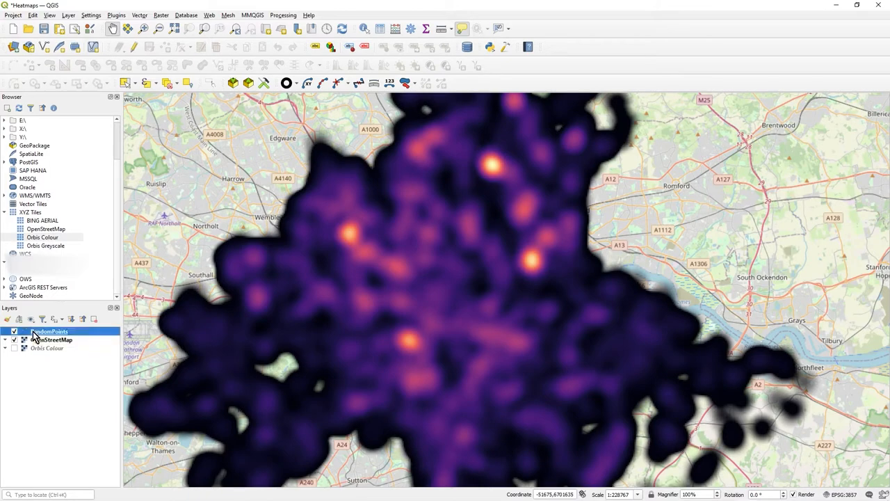
pyautogui.doubleClick(50, 331)
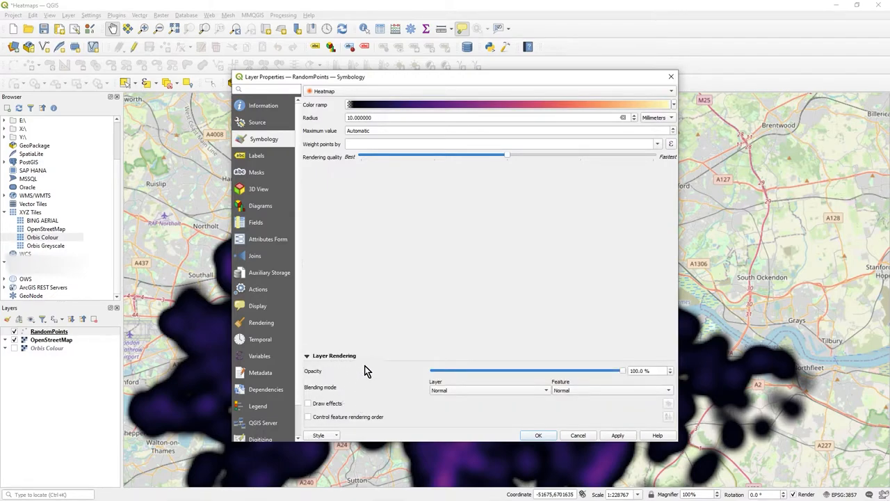
pyautogui.moveTo(622, 371); pyautogui.dragTo(577, 371)
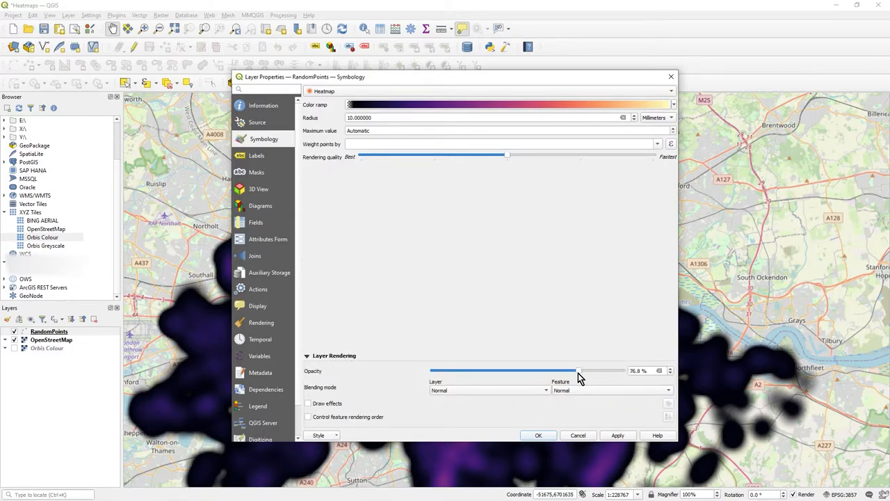
pyautogui.moveTo(577, 370); pyautogui.dragTo(548, 370)
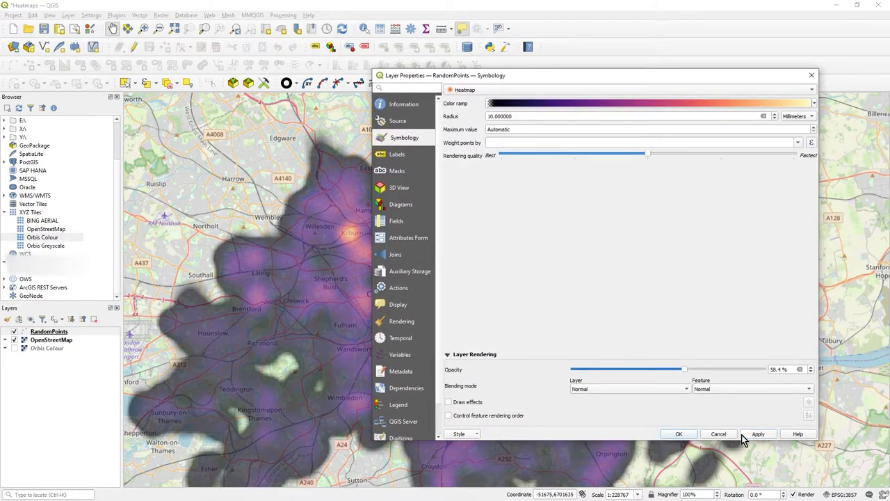
pyautogui.click(679, 433)
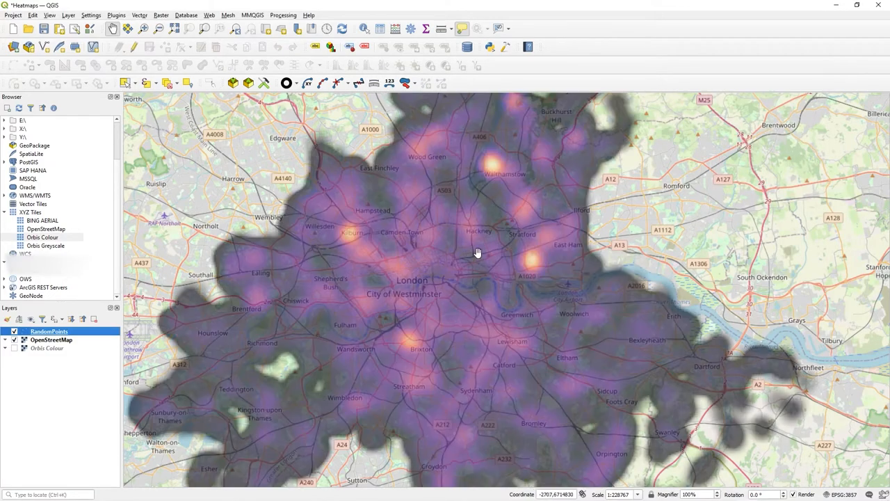
# Step: Pan to frame hotspots over Walthamstow, Kilburn and Brixton
pyautogui.moveTo(478, 253); pyautogui.dragTo(468, 307)
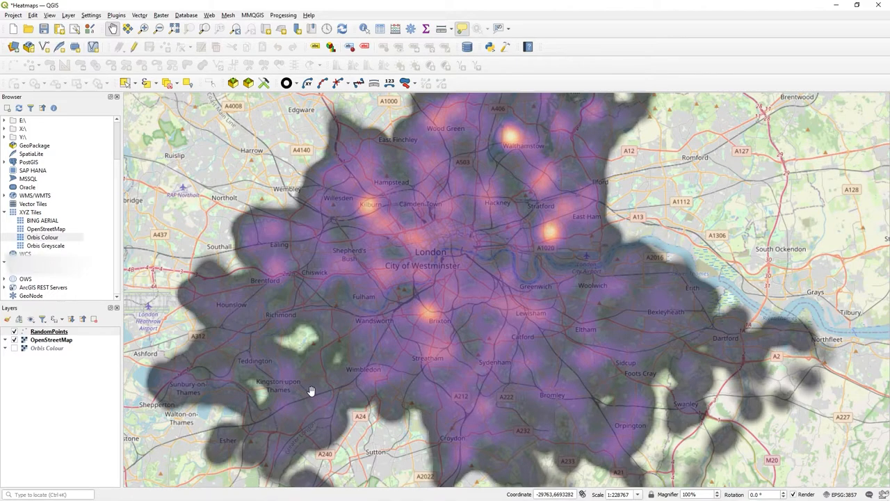
pyautogui.moveTo(311, 389); pyautogui.dragTo(608, 300)
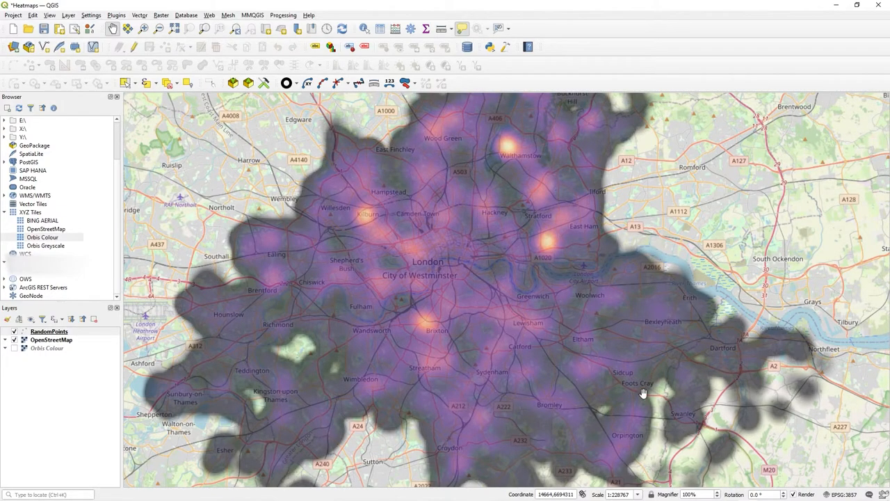
pyautogui.moveTo(28, 334)
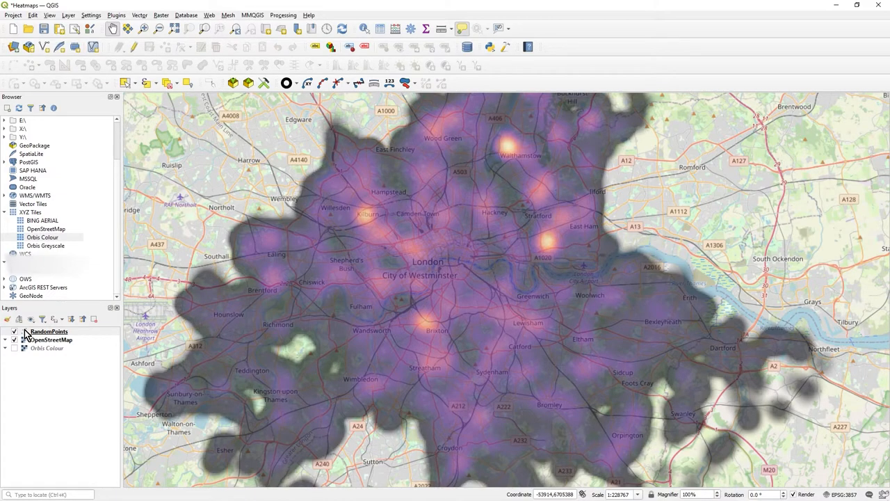
pyautogui.doubleClick(49, 331)
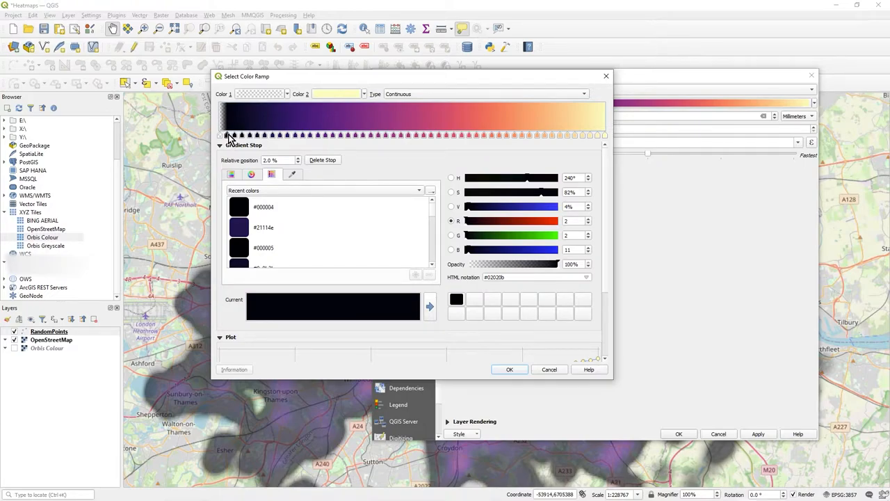
pyautogui.moveTo(465, 247)
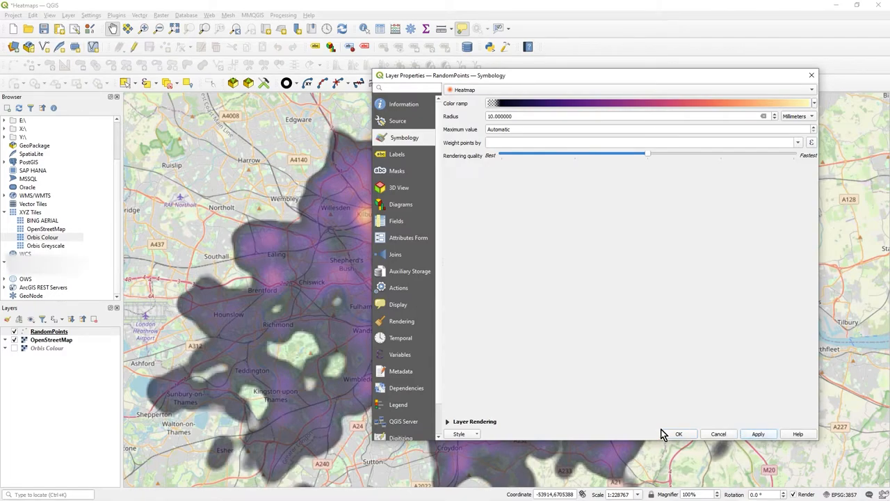
pyautogui.click(678, 433)
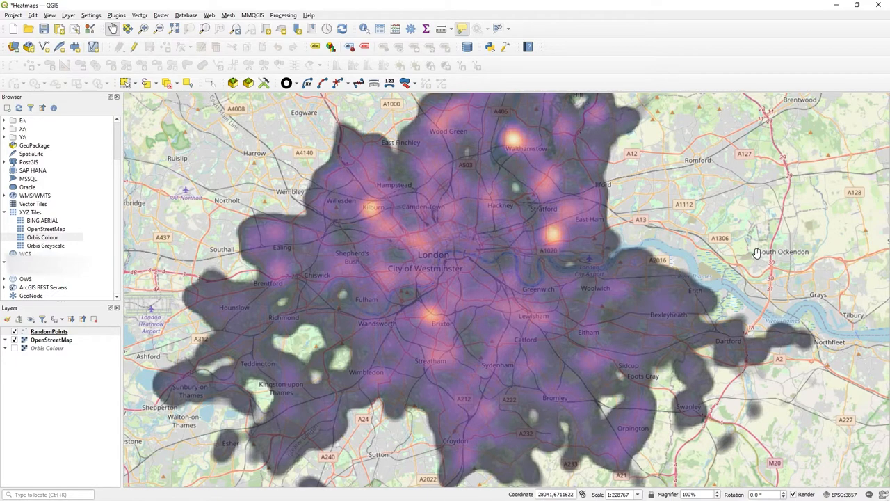
pyautogui.moveTo(511, 182)
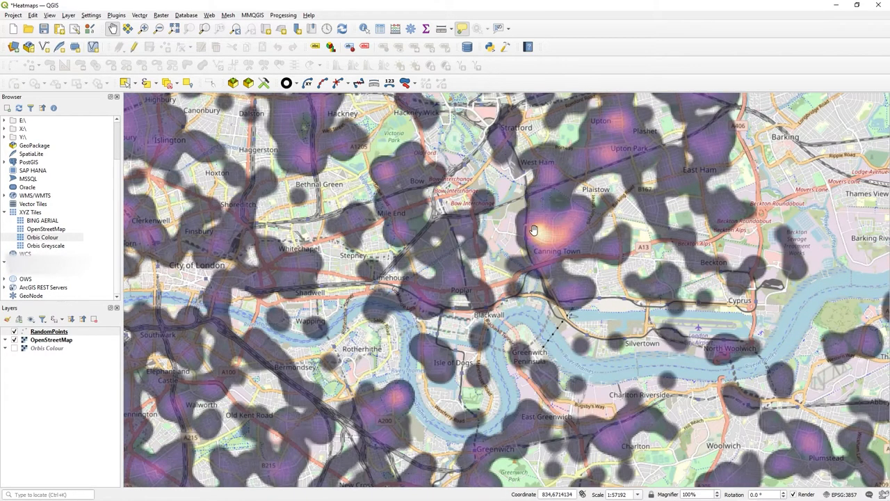
pyautogui.scroll(-3)
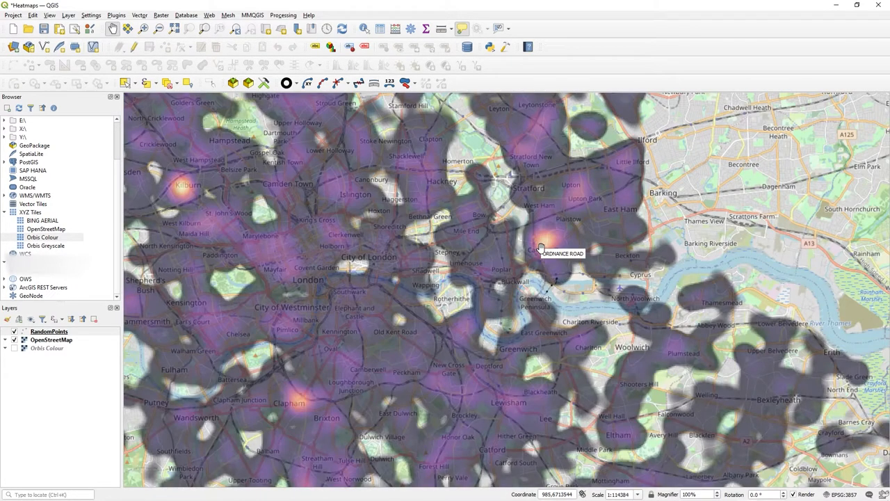
pyautogui.scroll(-3)
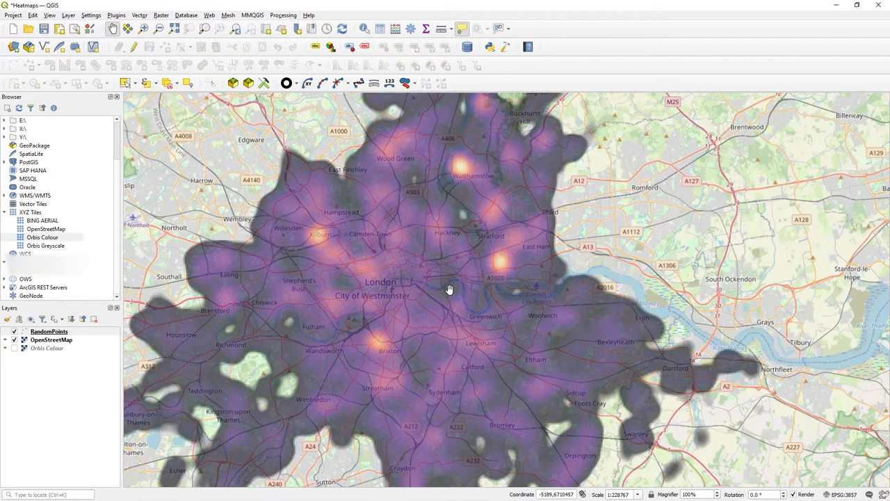
pyautogui.doubleClick(49, 331)
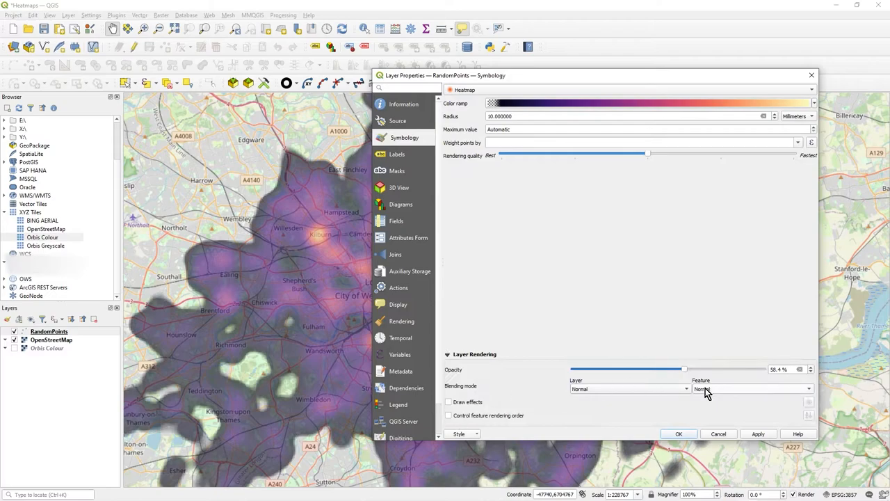
# Step: Drag the heatmap Opacity slider to 34.7% and close Layer Properties
pyautogui.moveTo(685, 369); pyautogui.dragTo(666, 368)
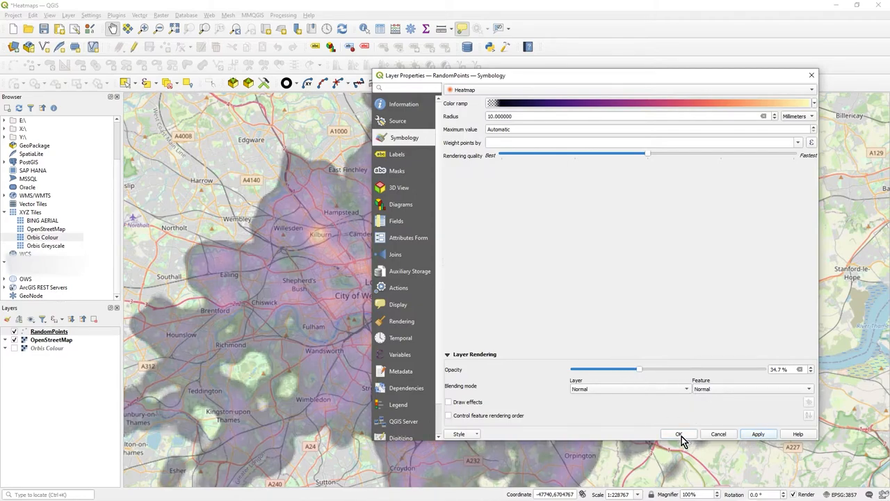
pyautogui.click(679, 433)
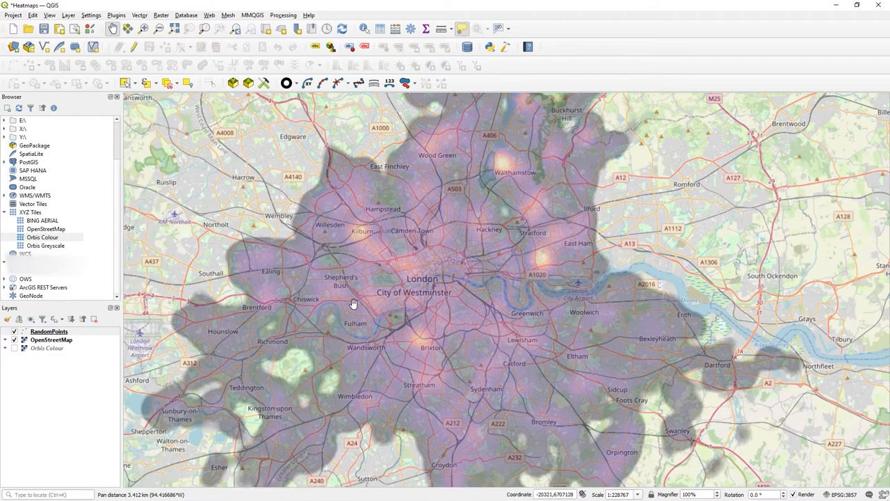
# Step: Move the heatmap Rendering quality slider fully left to Best and confirm
pyautogui.doubleClick(49, 331)
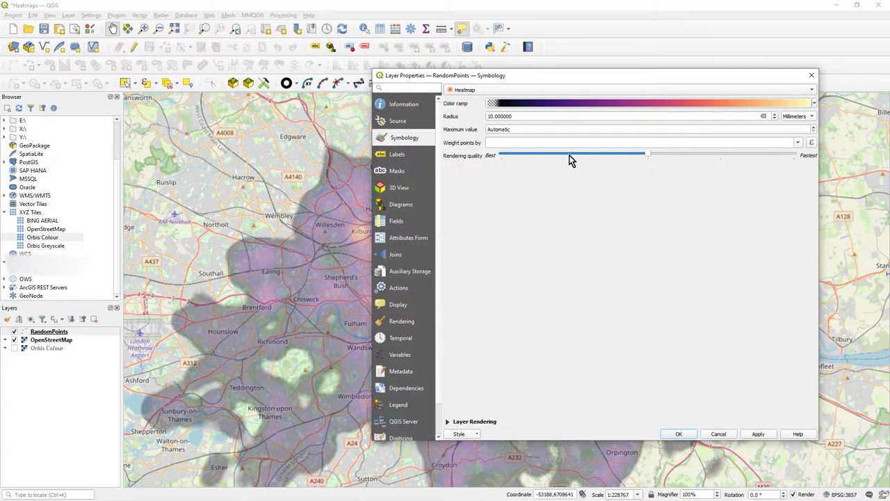
pyautogui.moveTo(647, 154); pyautogui.dragTo(575, 153)
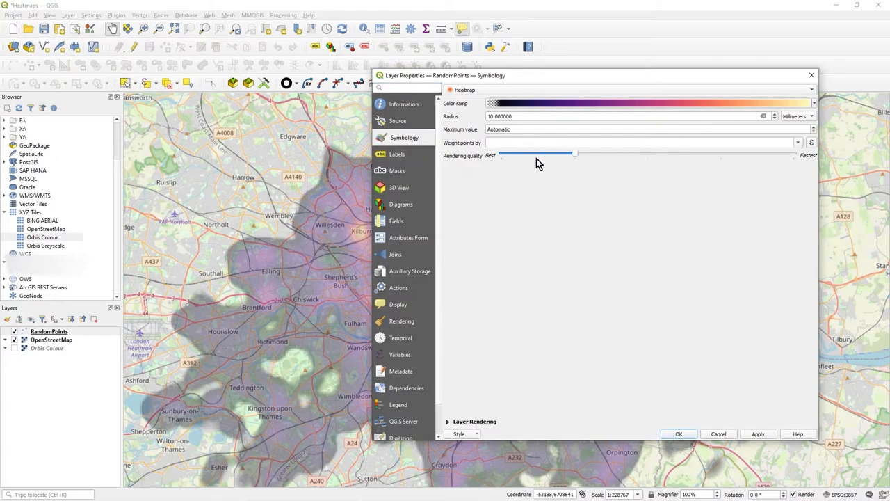
pyautogui.moveTo(573, 154); pyautogui.dragTo(500, 153)
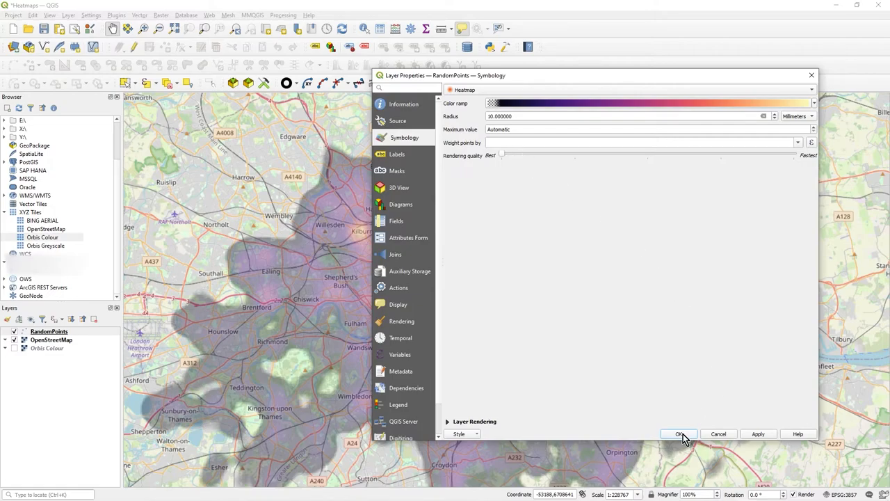
pyautogui.click(680, 433)
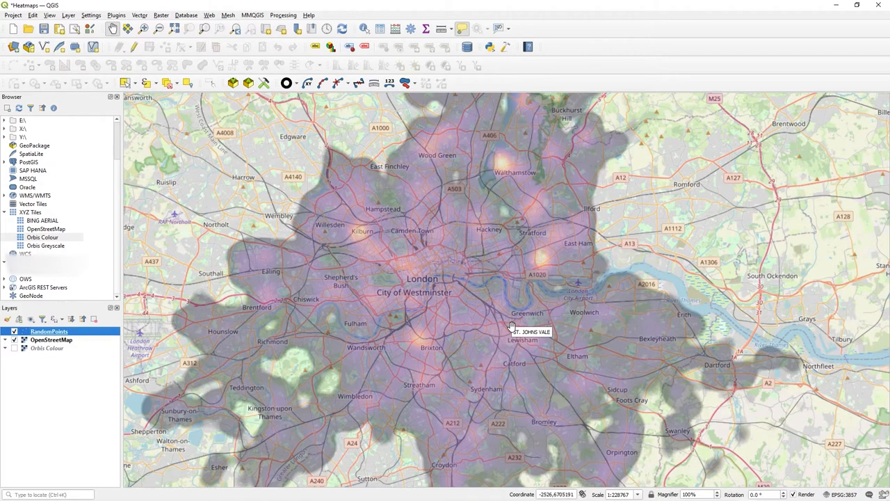
pyautogui.moveTo(361, 221)
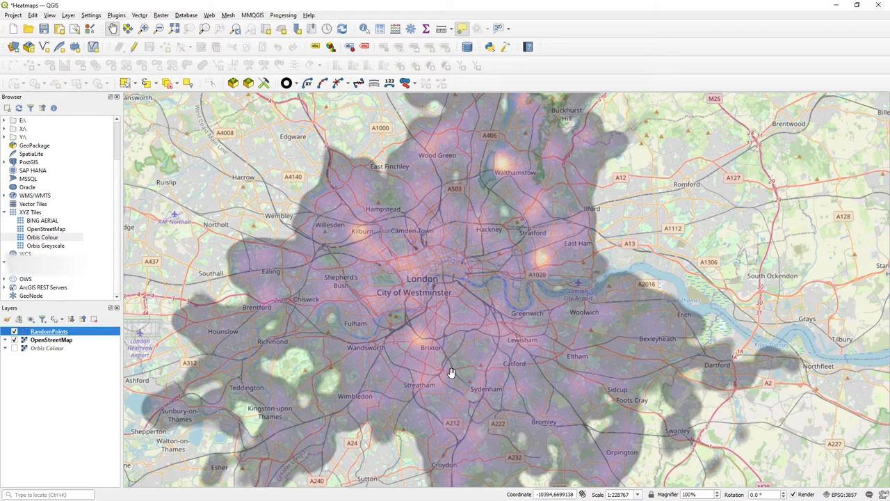
pyautogui.moveTo(451, 372)
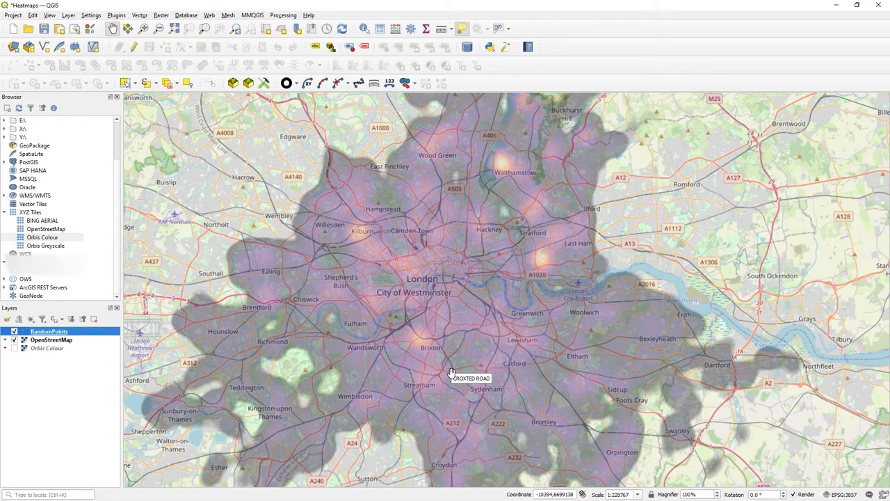
pyautogui.moveTo(422, 365)
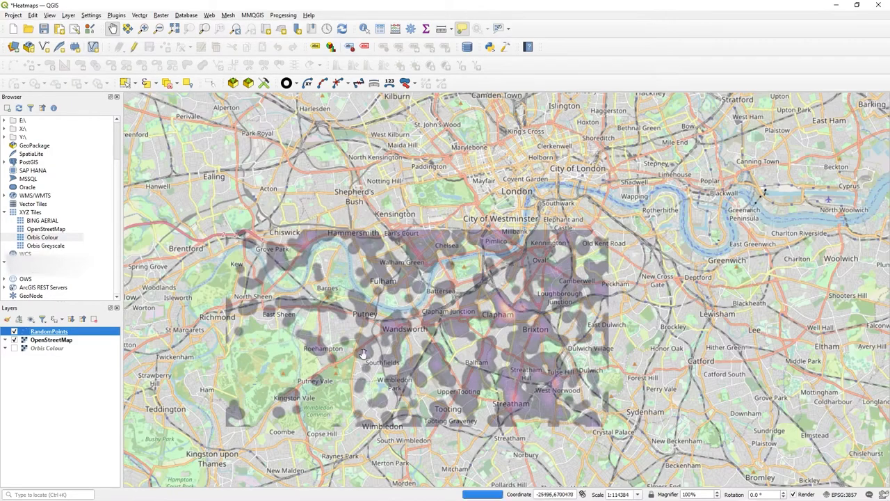
pyautogui.scroll(-3)
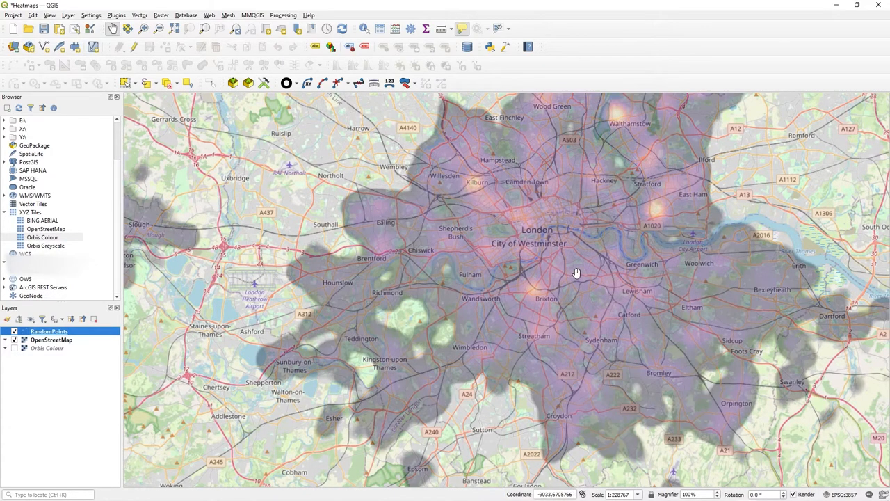
pyautogui.moveTo(577, 272); pyautogui.dragTo(227, 292)
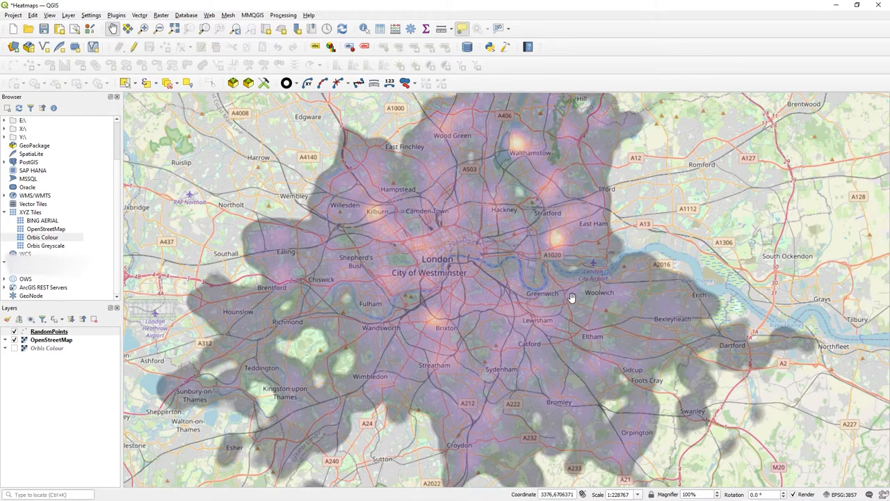
pyautogui.click(49, 331)
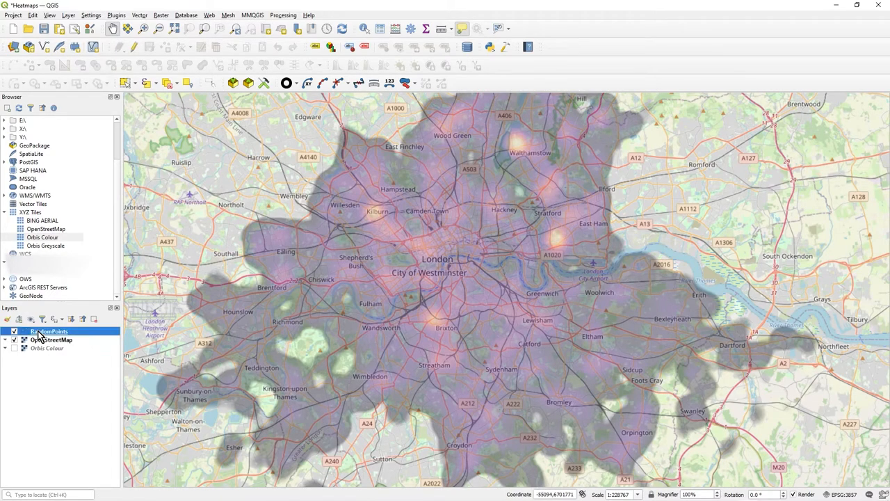
# Step: Apply Fastest heatmap rendering quality and zoom in to inspect the blockier result
pyautogui.doubleClick(48, 331)
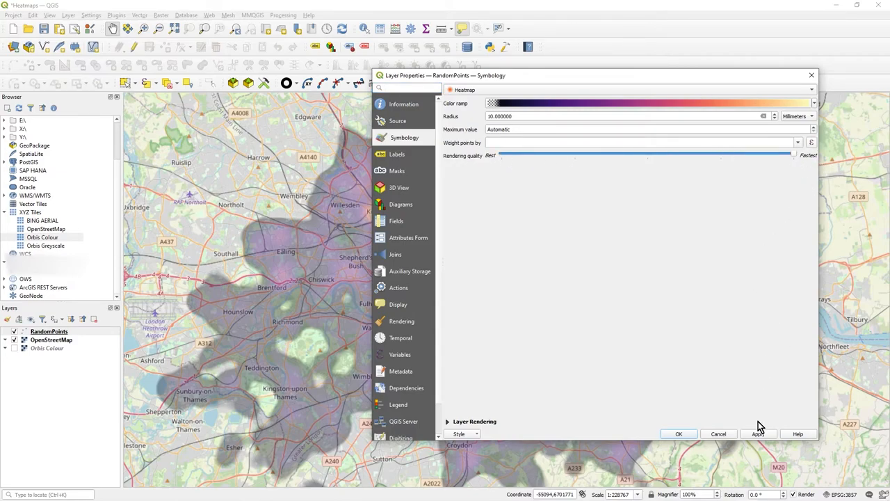
pyautogui.click(677, 433)
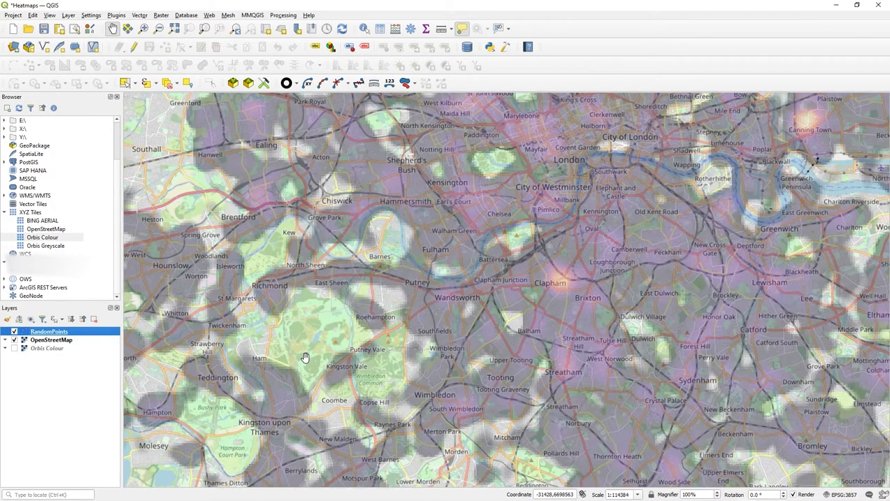
pyautogui.scroll(-3)
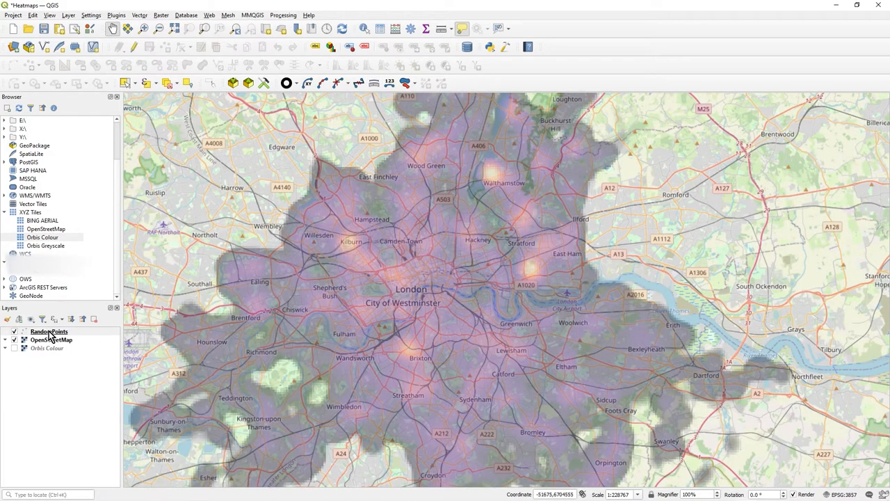
# Step: Set the heatmap Rendering quality slider to its midpoint and confirm
pyautogui.doubleClick(49, 331)
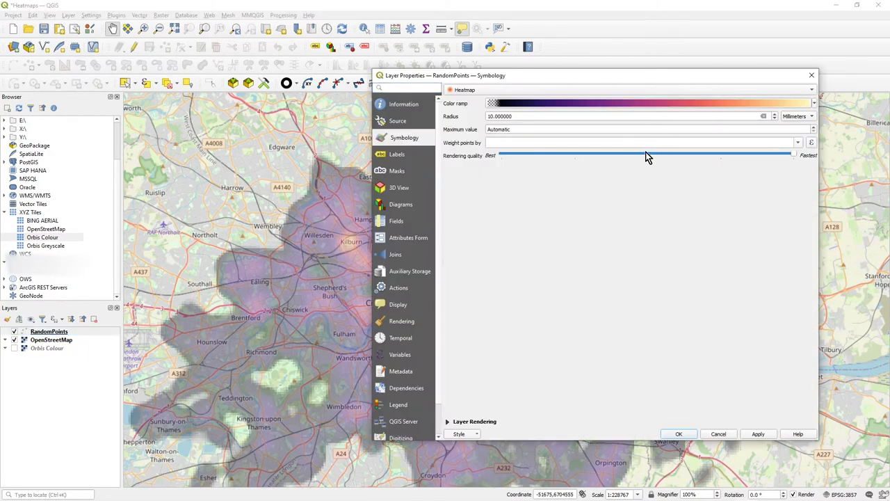
pyautogui.moveTo(792, 155); pyautogui.dragTo(648, 154)
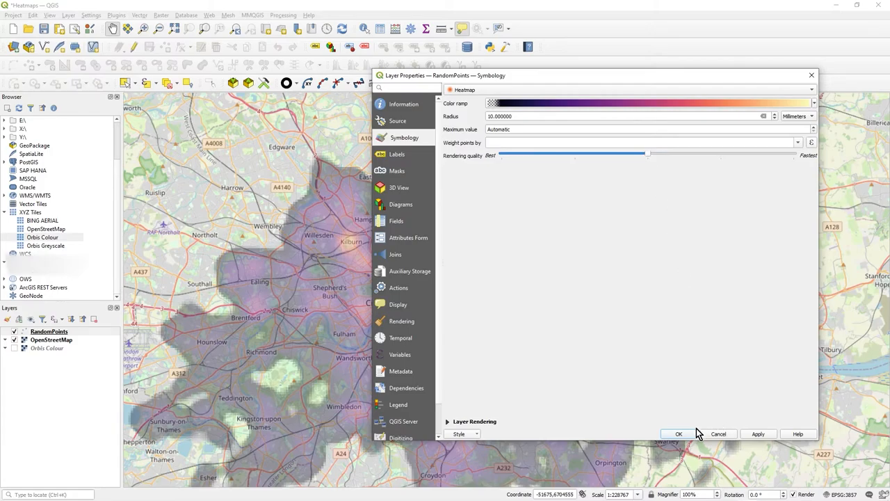
pyautogui.click(679, 433)
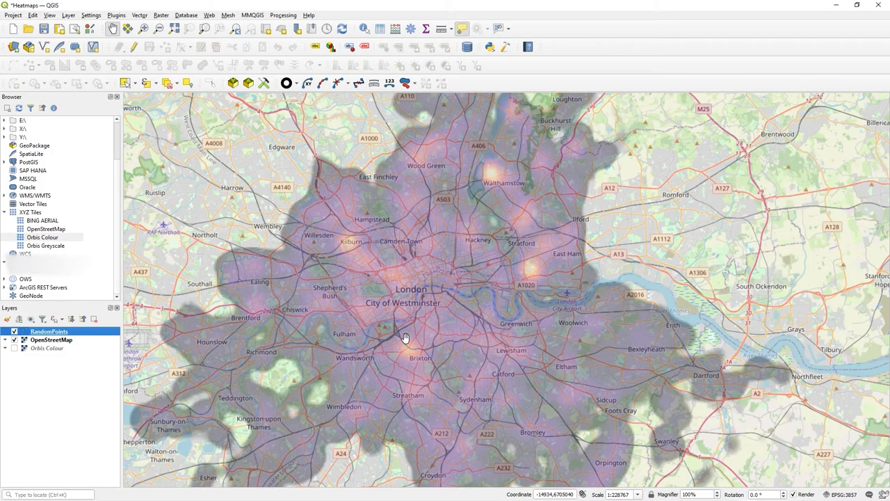